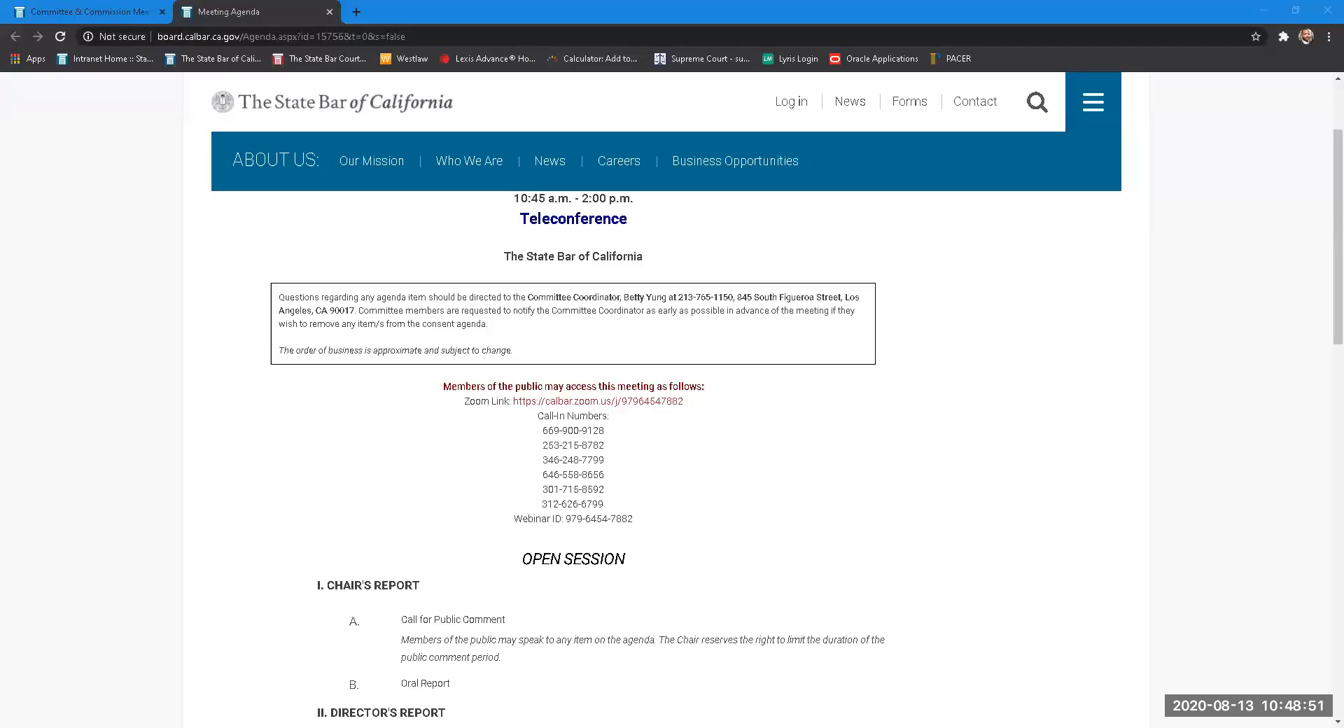
# Scroll past the call-in numbers to show the Open Session's Chair's Report, Director's Report and Business items
pyautogui.scroll(-3)
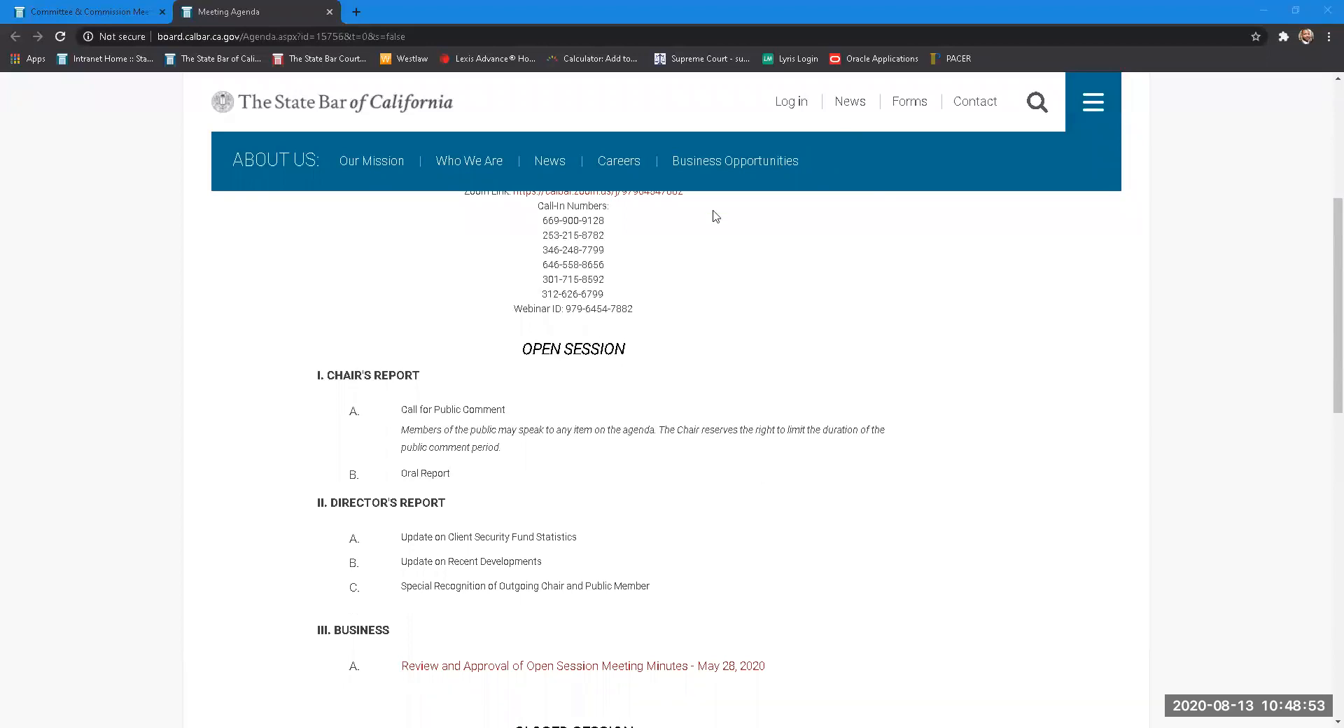
pyautogui.scroll(-3)
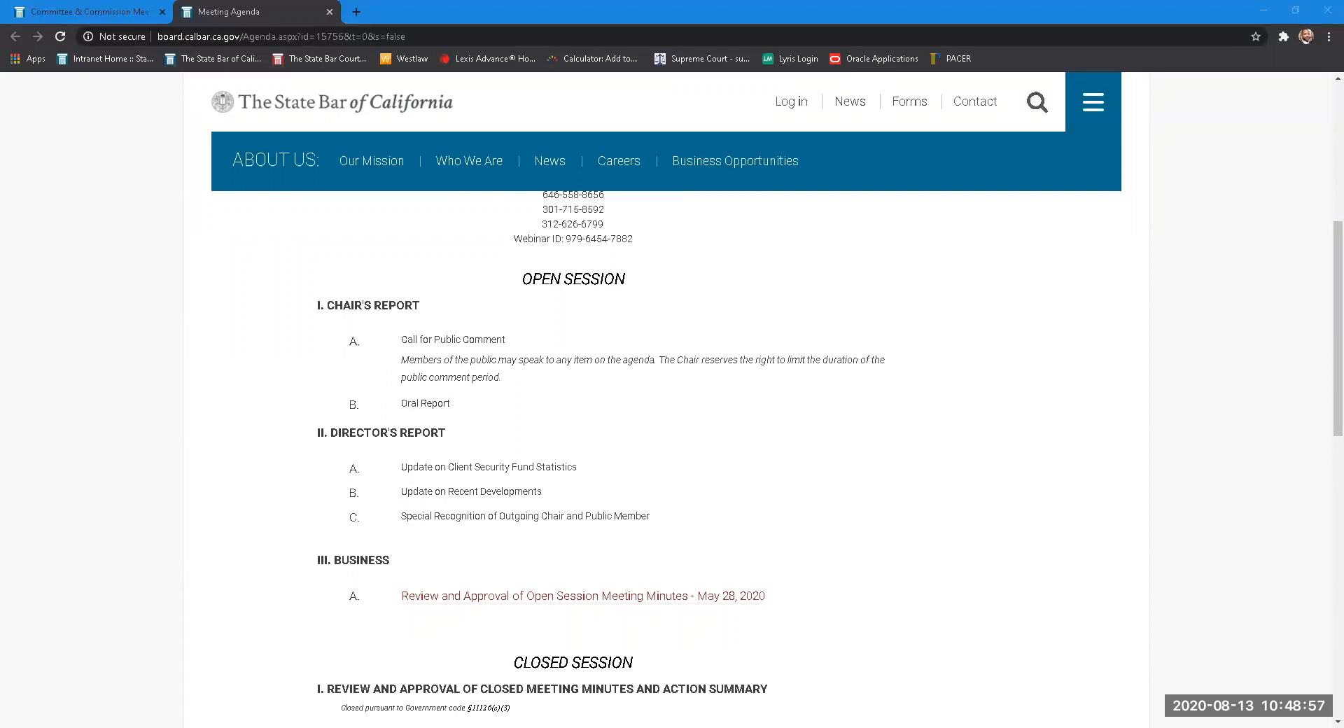
pyautogui.moveTo(648, 646)
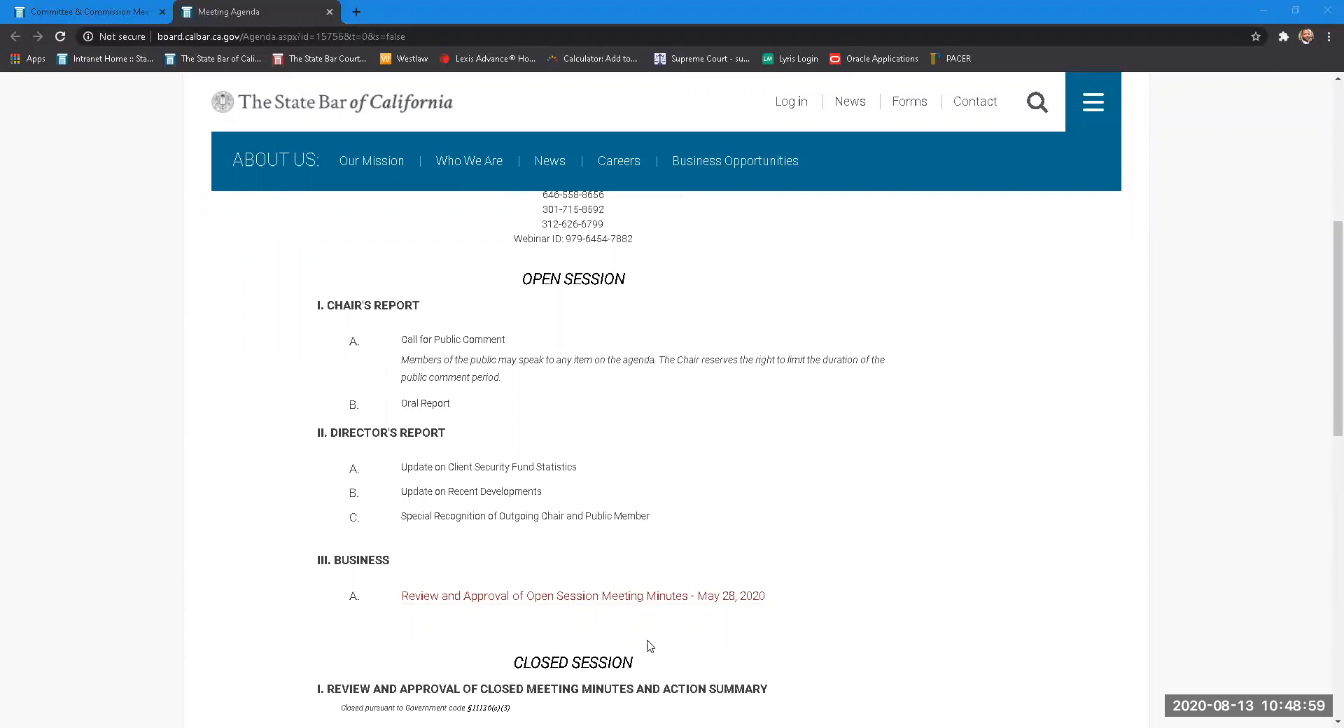
pyautogui.moveTo(863, 360)
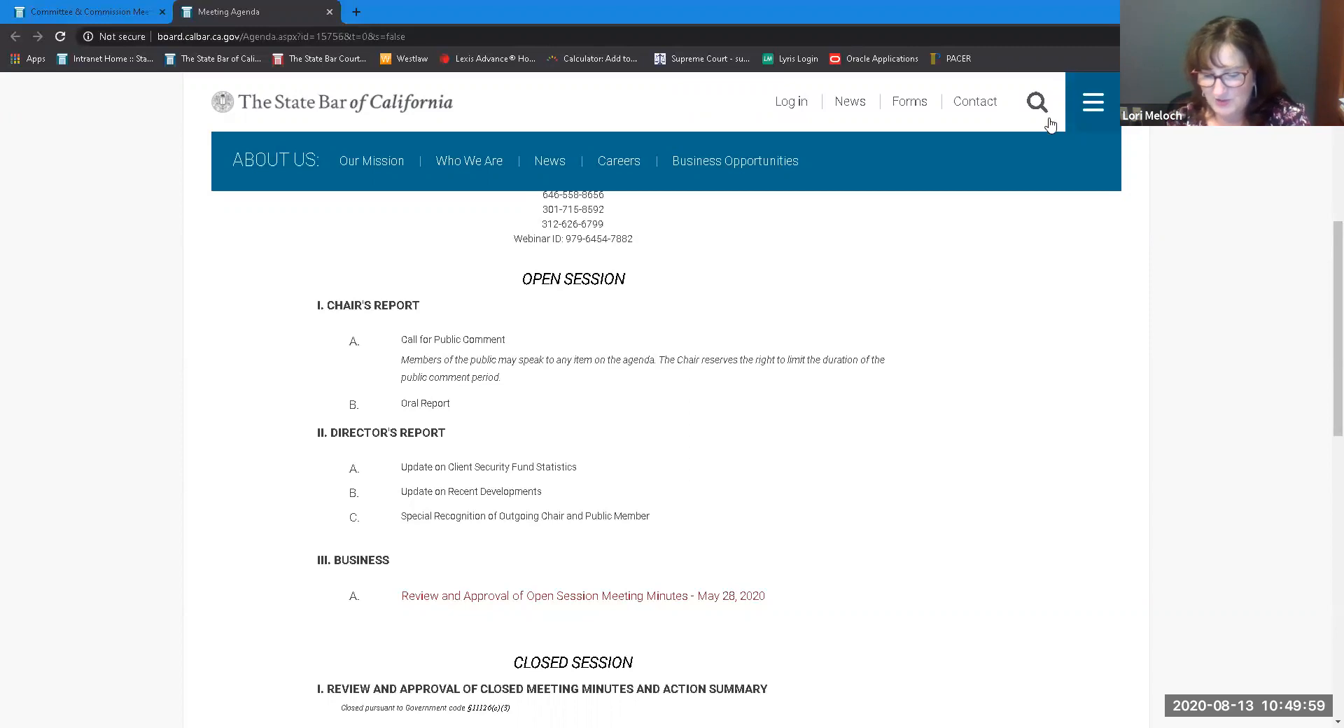
pyautogui.moveTo(878, 504)
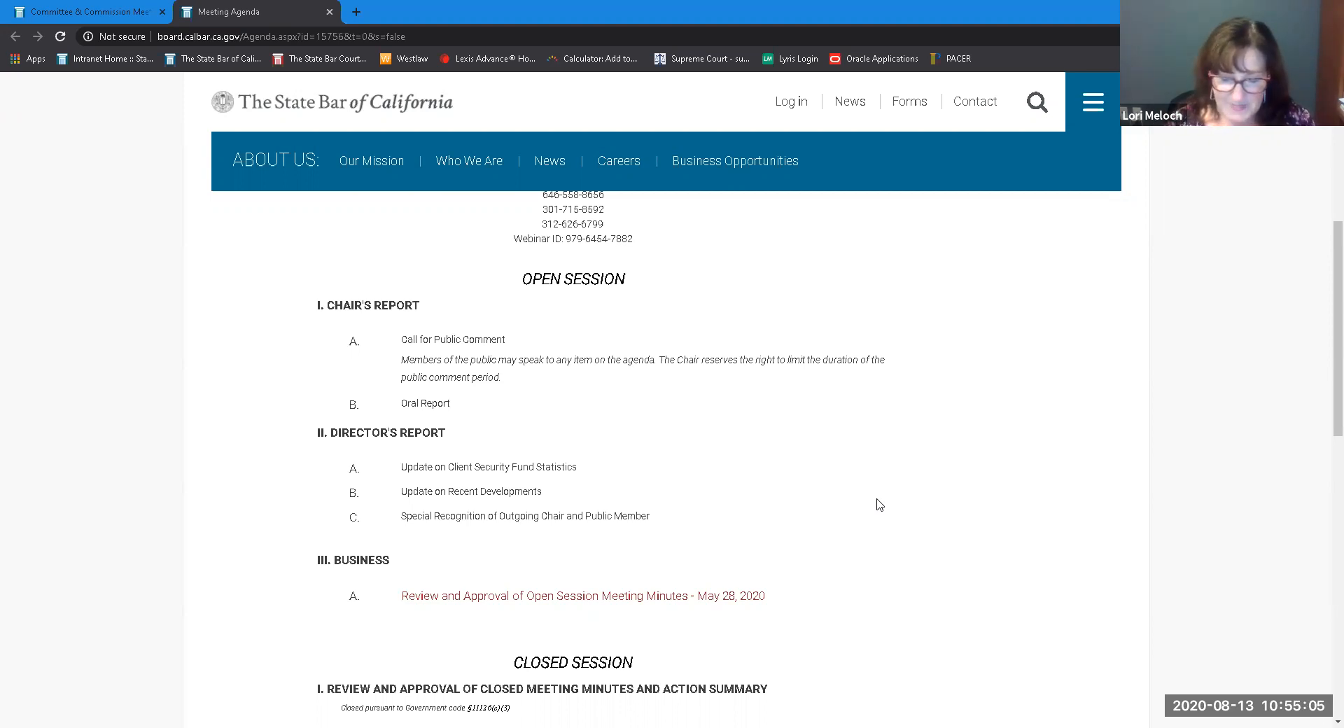
pyautogui.moveTo(887, 462)
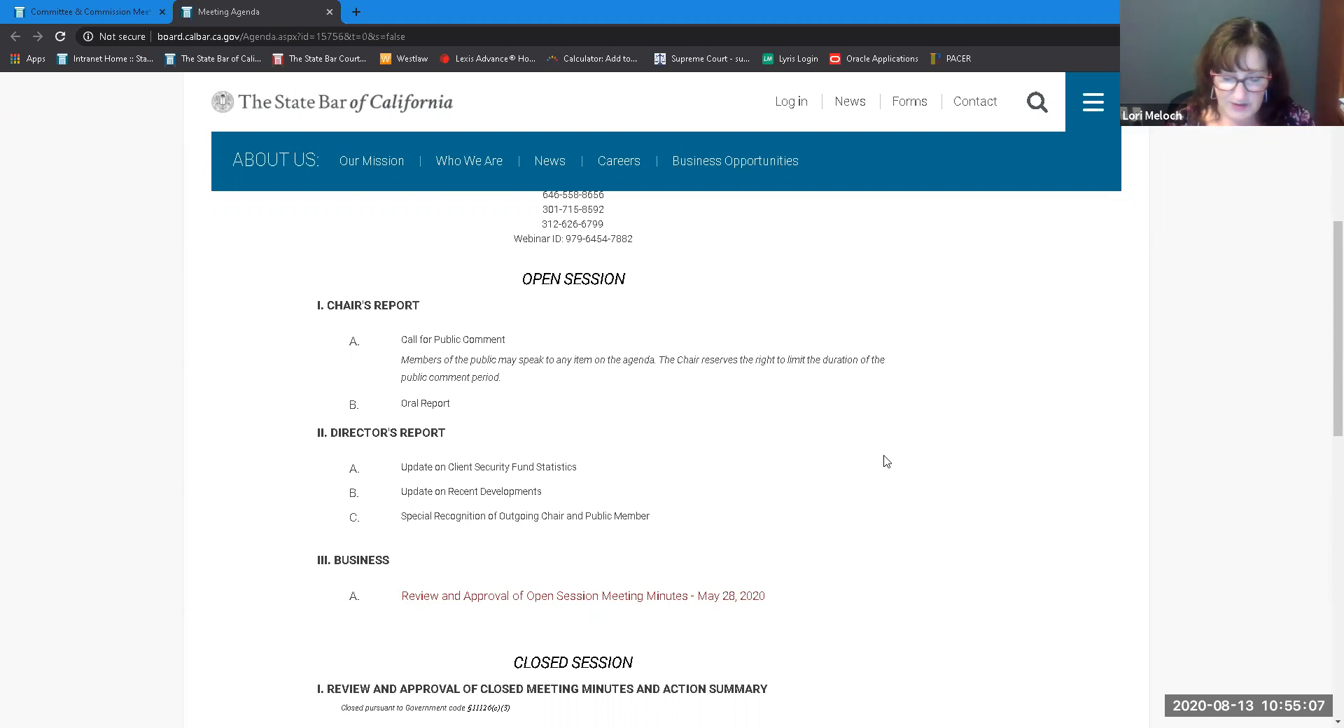
pyautogui.moveTo(921, 129)
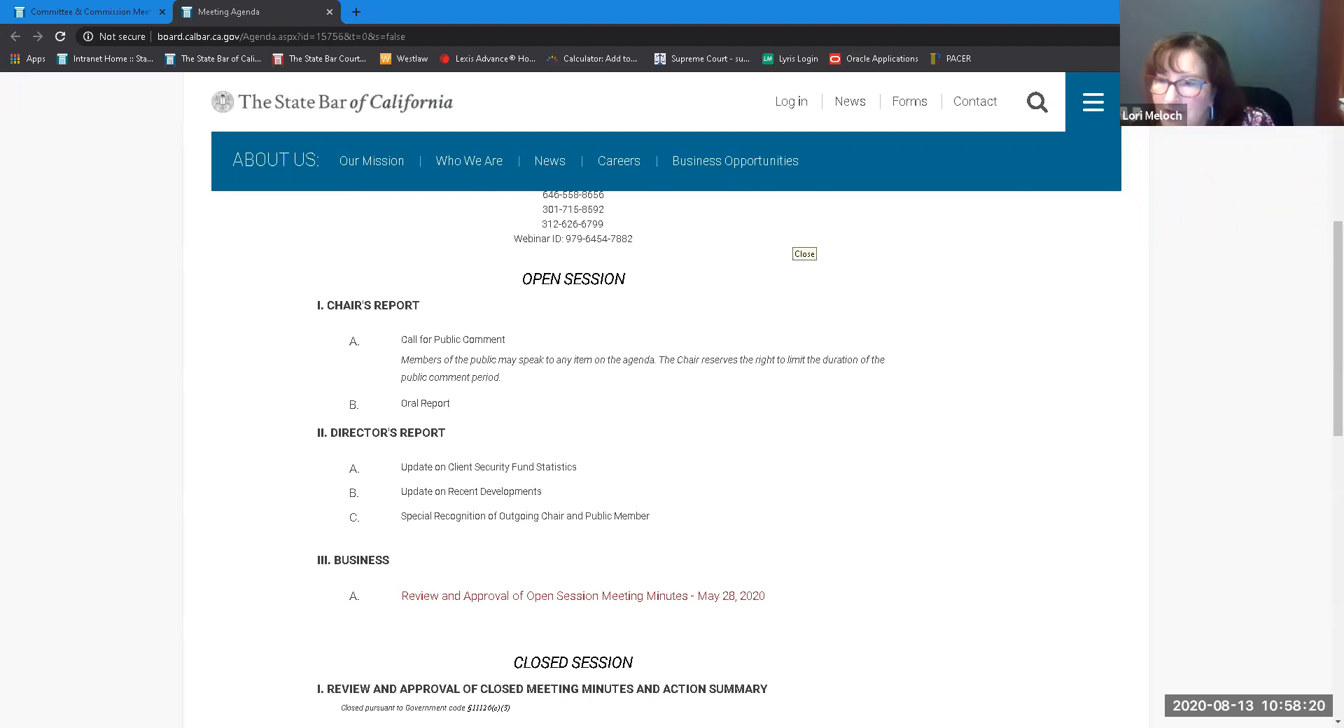
pyautogui.click(804, 253)
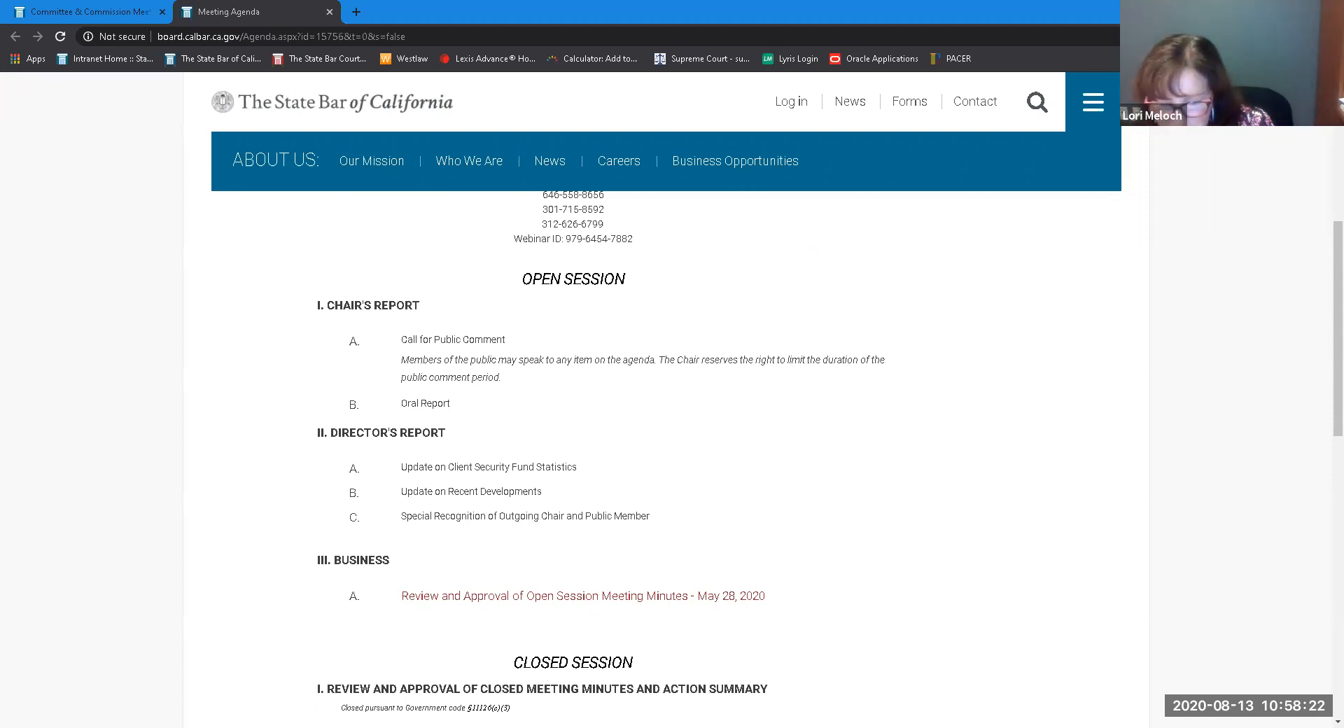